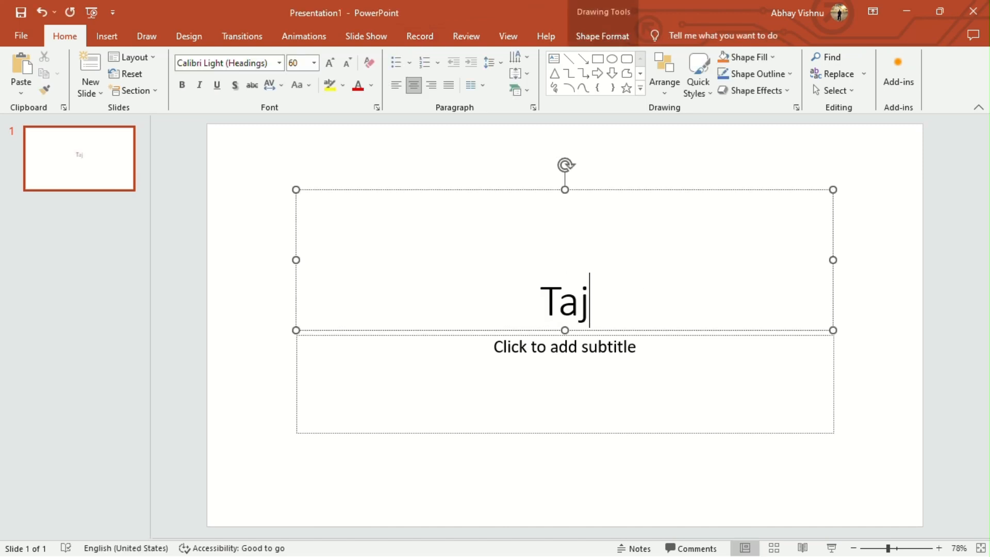
Title the first slide 'Taj Mahal and its History'.
type("Mahal and it")
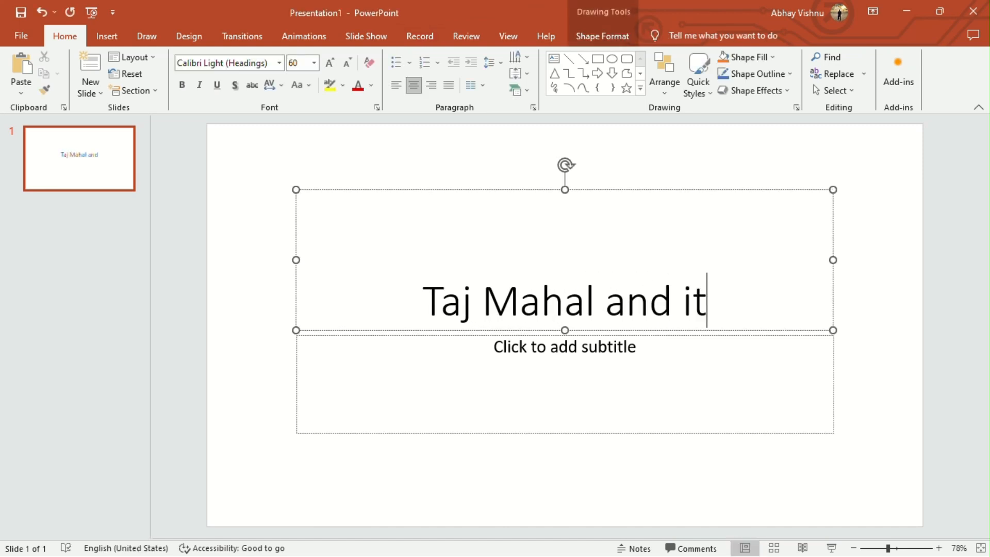
type("s History")
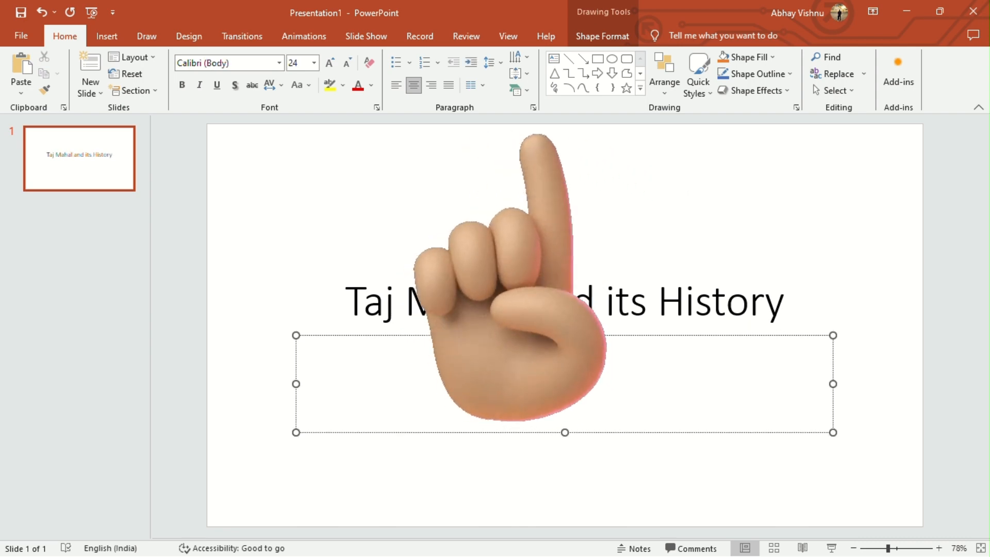
left_click(507, 36)
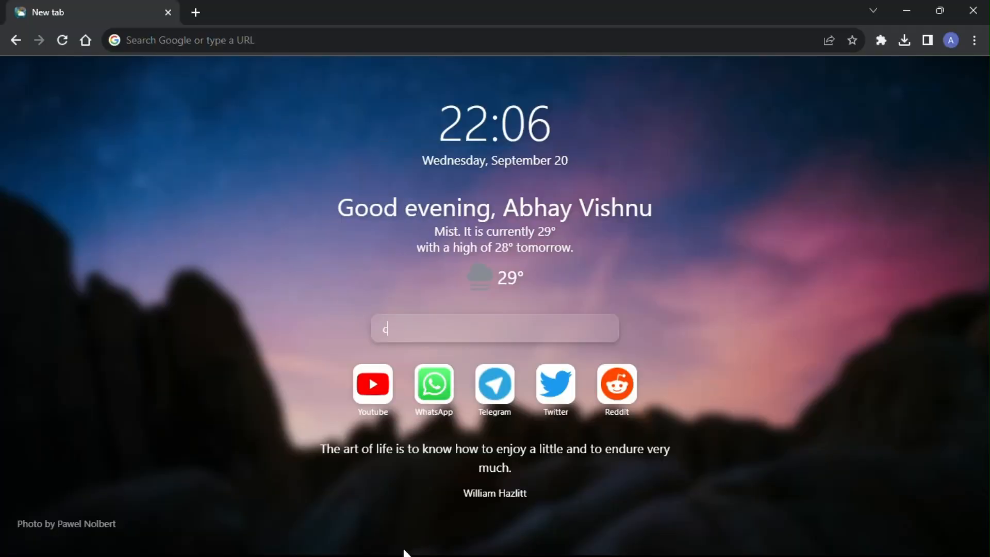
Search Google for 'chat gpt' and open the ChatGPT site.
type("hat gpt")
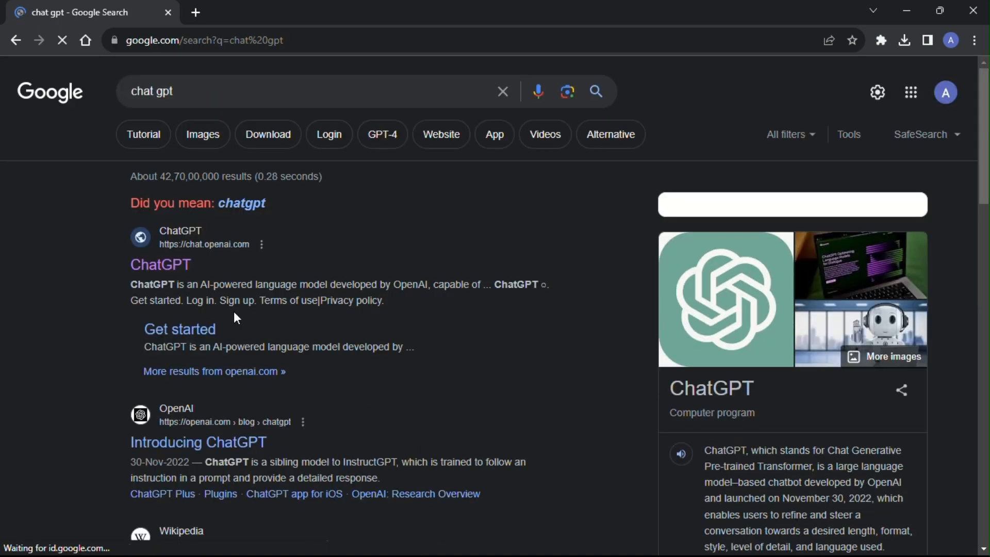
left_click(160, 264)
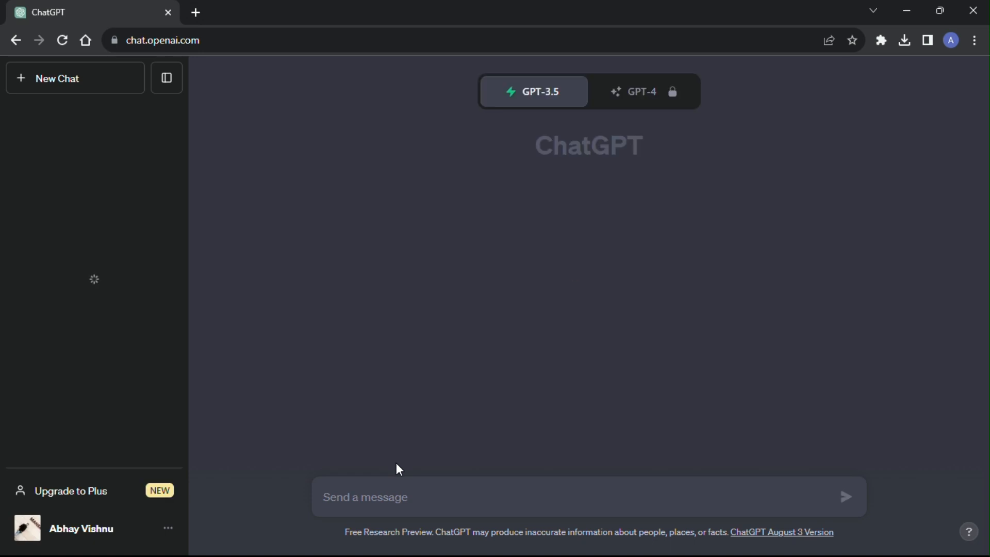
Ask ChatGPT for VBA code building a ten-slide 'Taj Mahal and its history' presentation.
type("Make VBA code for a powerpoint presentation about 'Taj Mahal and its history'. It should have 10 slides. Include details on each slide")
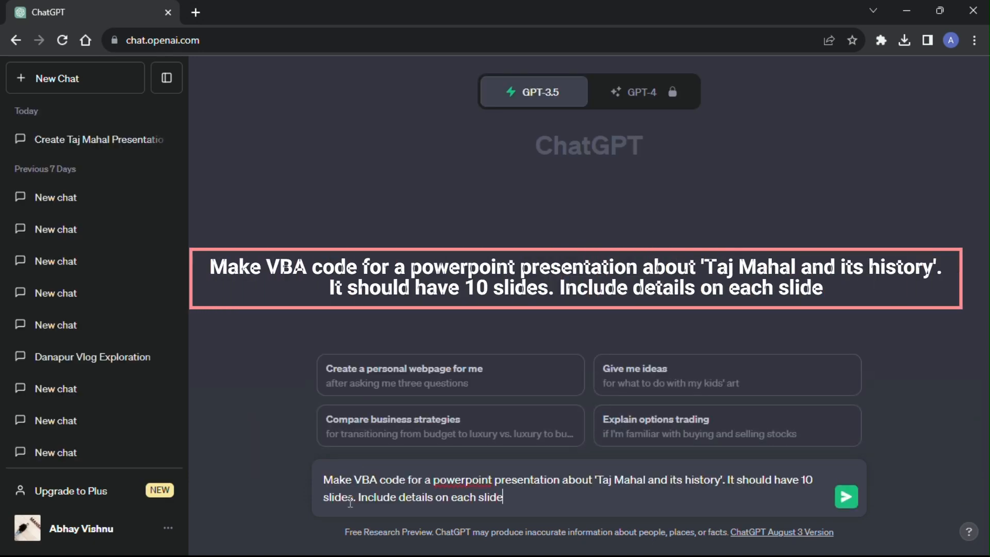
left_click(846, 496)
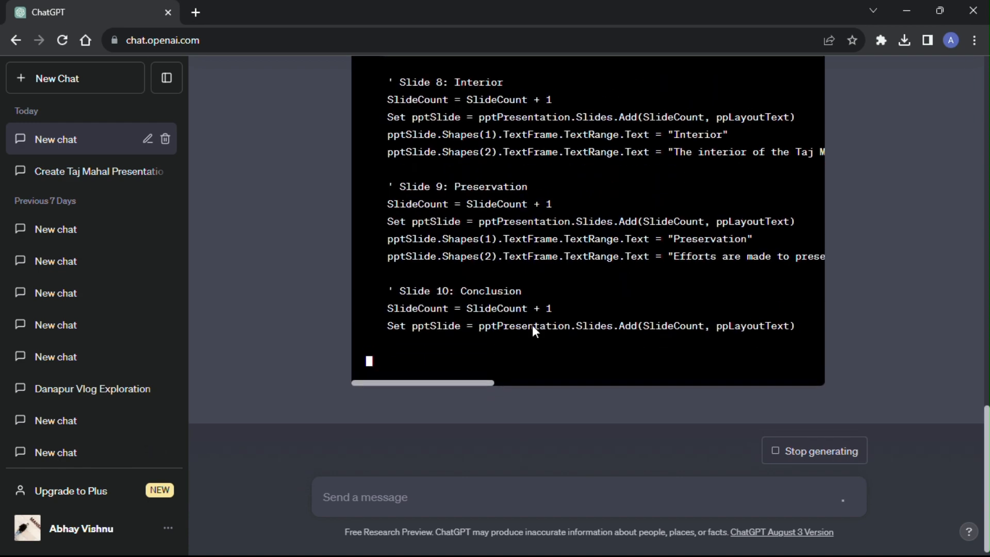
Scroll through ChatGPT's VBA code and usage steps, then back up.
scroll("down", 3)
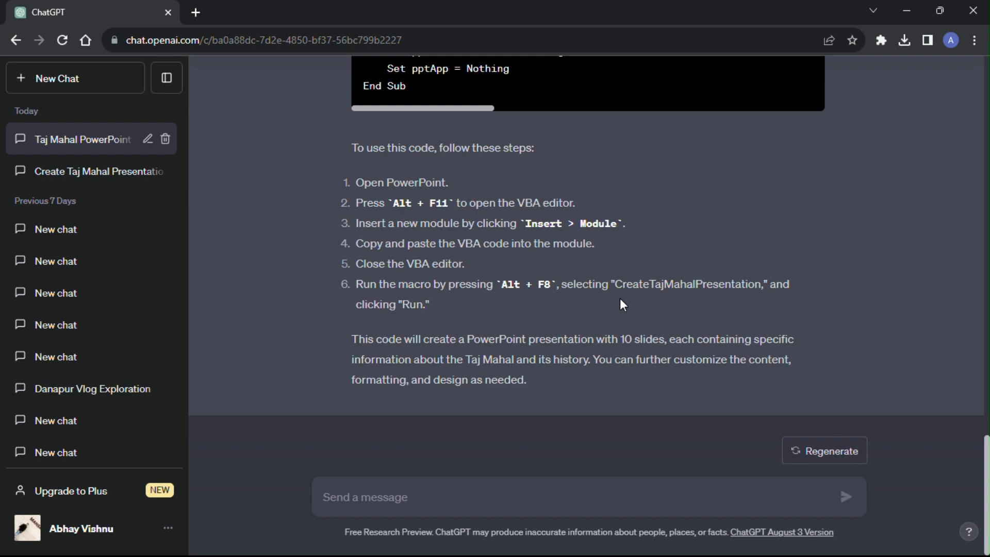
scroll("up", 3)
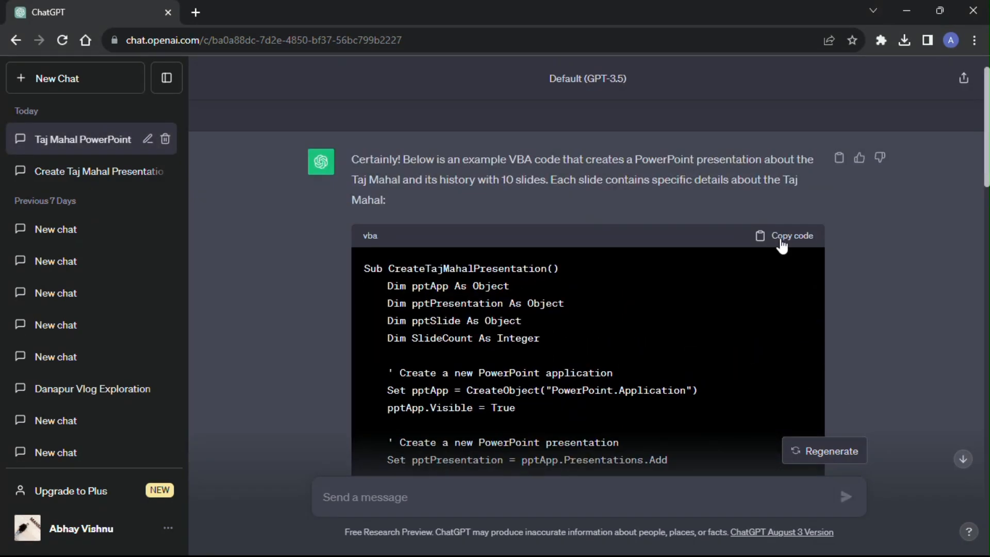
scroll("up", 3)
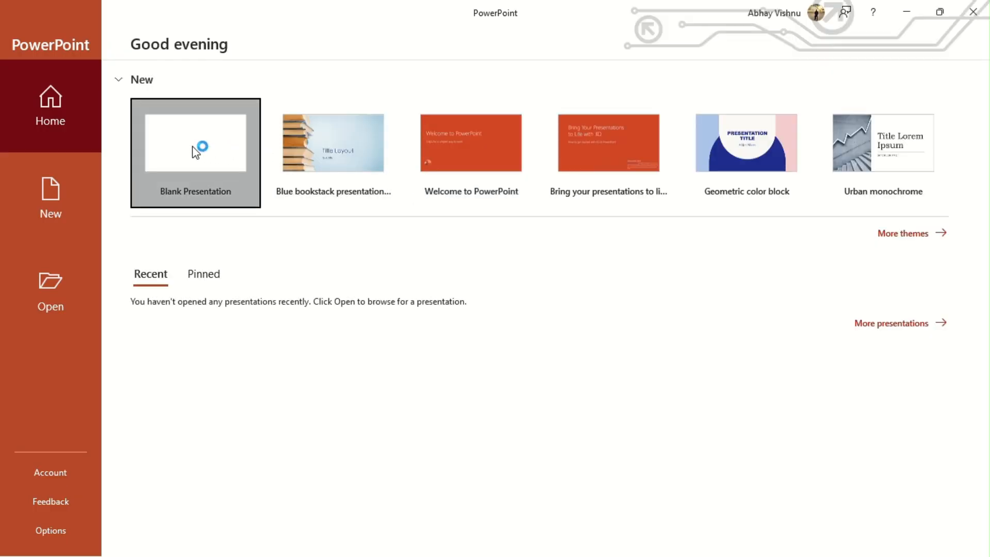
Start a blank presentation and find the ribbon tab holding the macro tools.
left_click(194, 141)
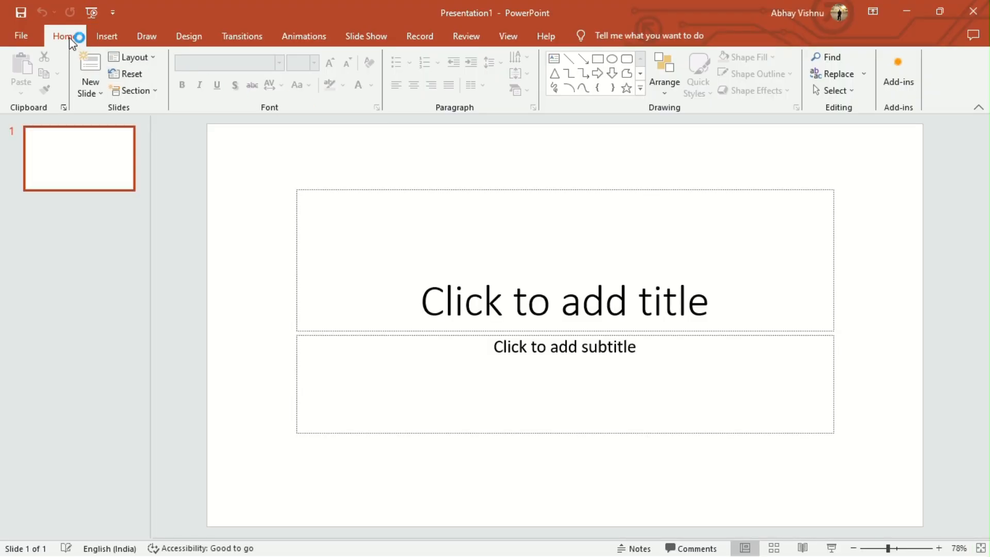
mouse_move(366, 36)
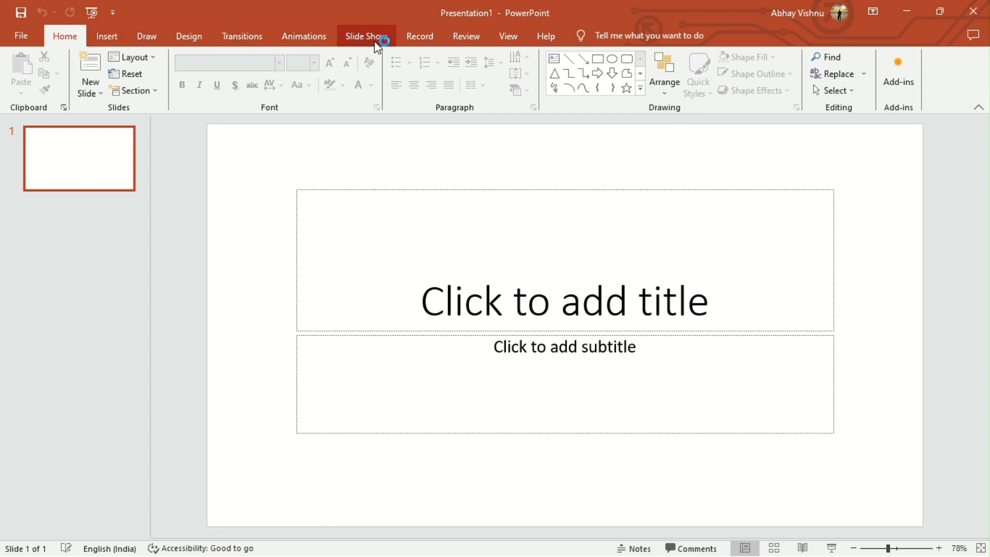
left_click(242, 36)
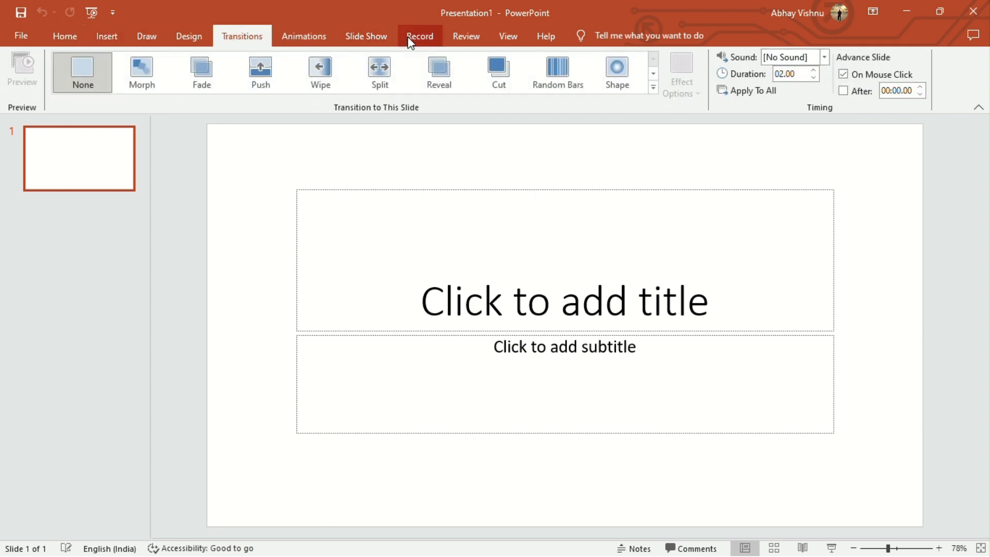
left_click(467, 36)
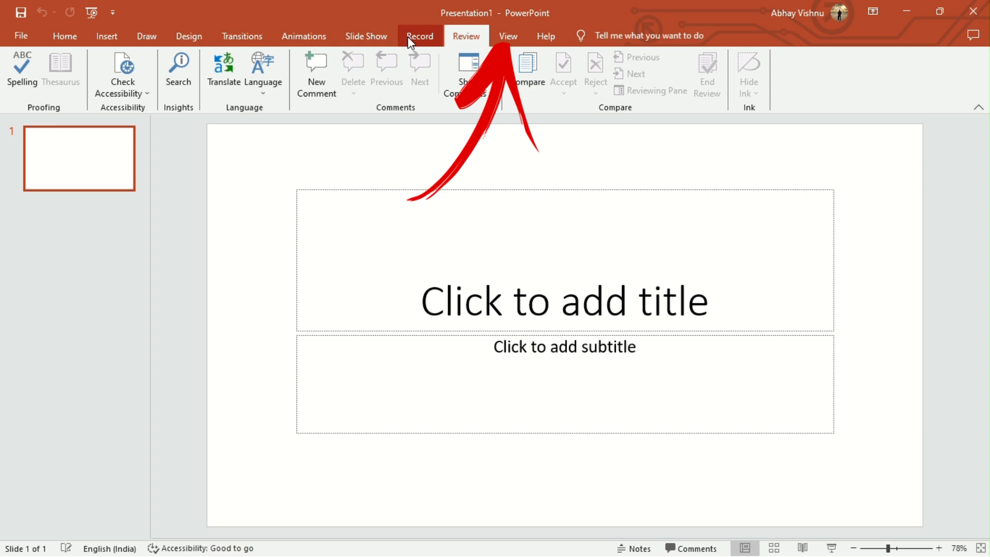
left_click(508, 36)
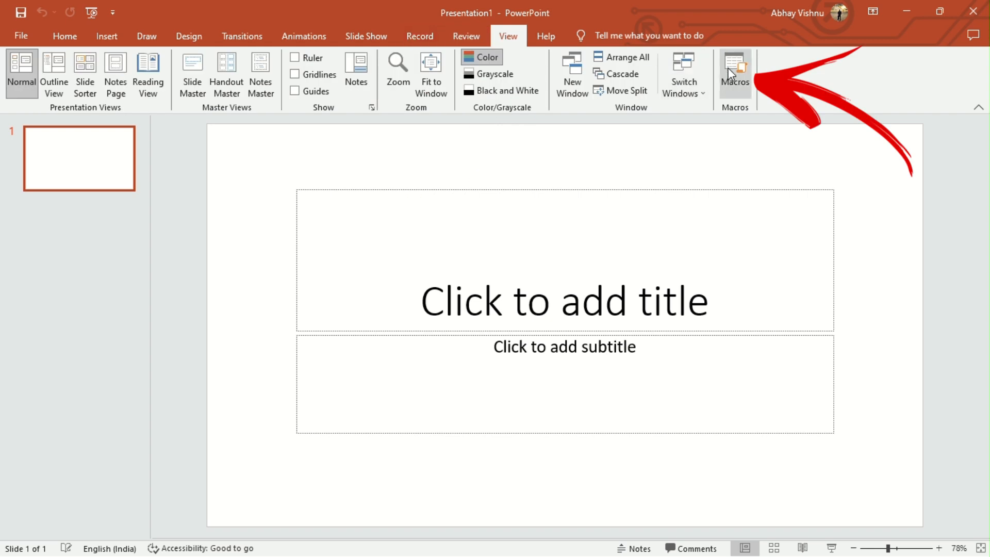
Create a new macro named 'tajmahal'.
left_click(734, 72)
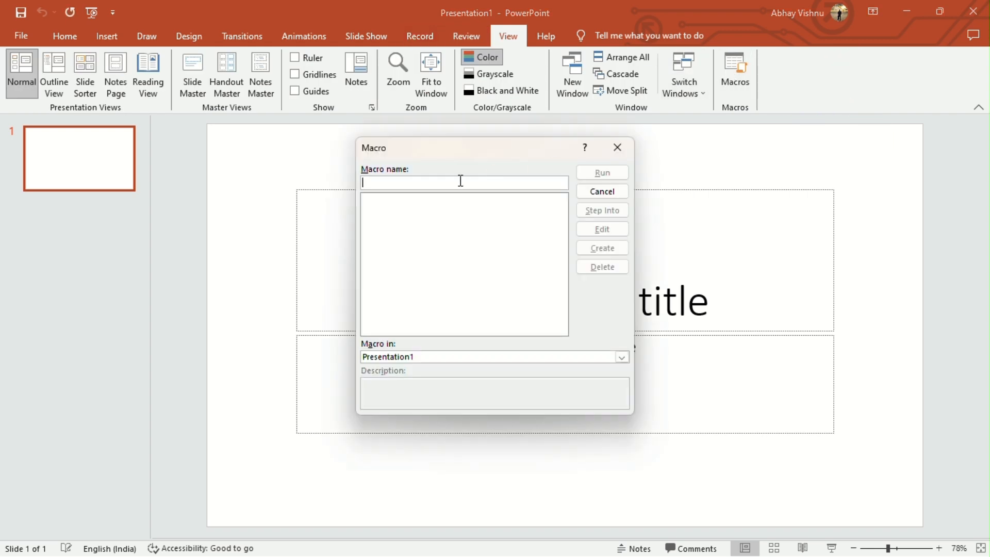
type("tajm")
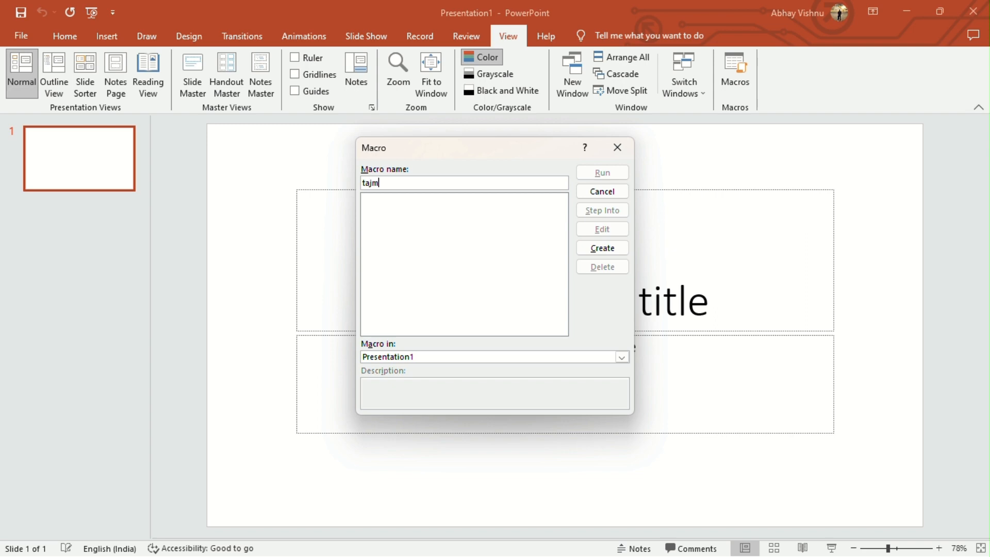
type("ahal")
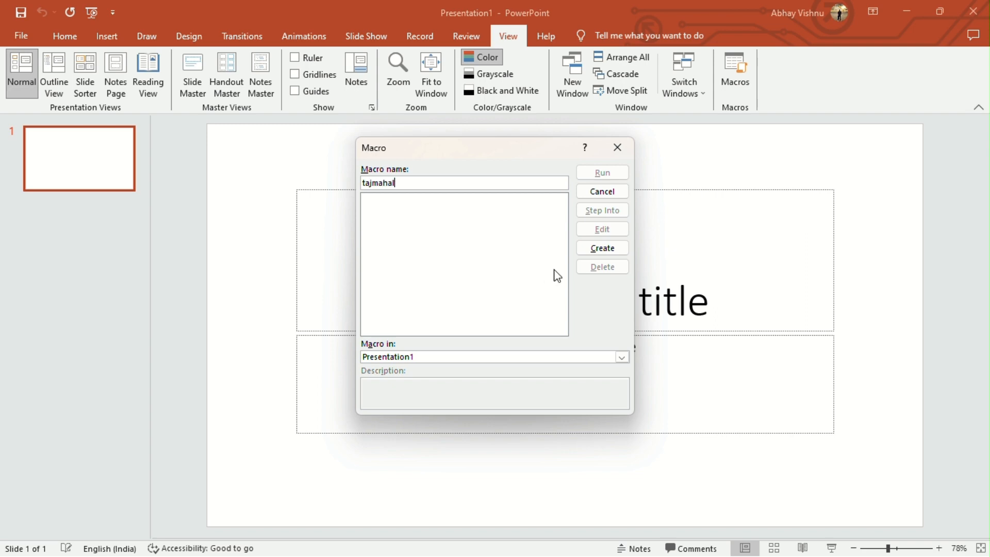
left_click(600, 247)
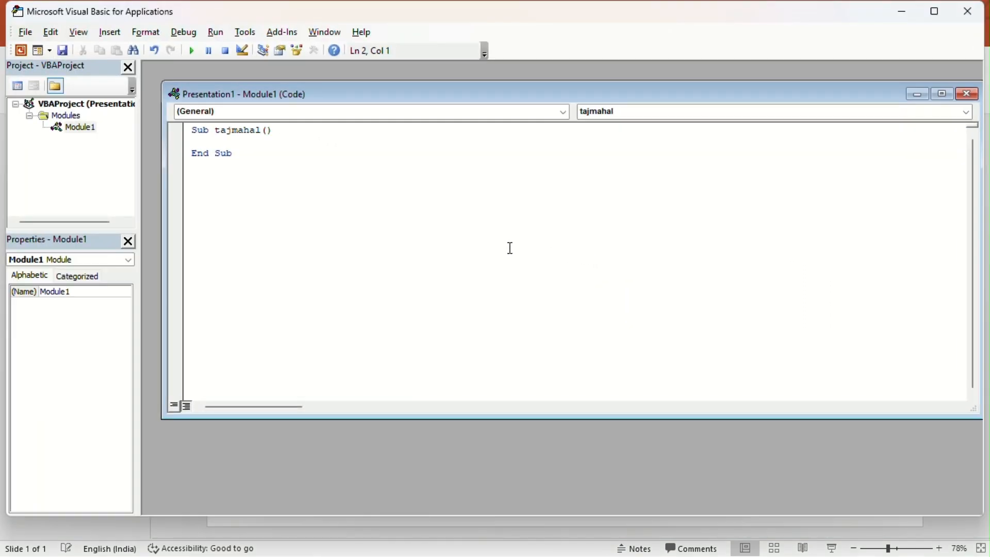
Replace the empty tajmahal macro with the copied ChatGPT code and run it.
left_click(232, 153)
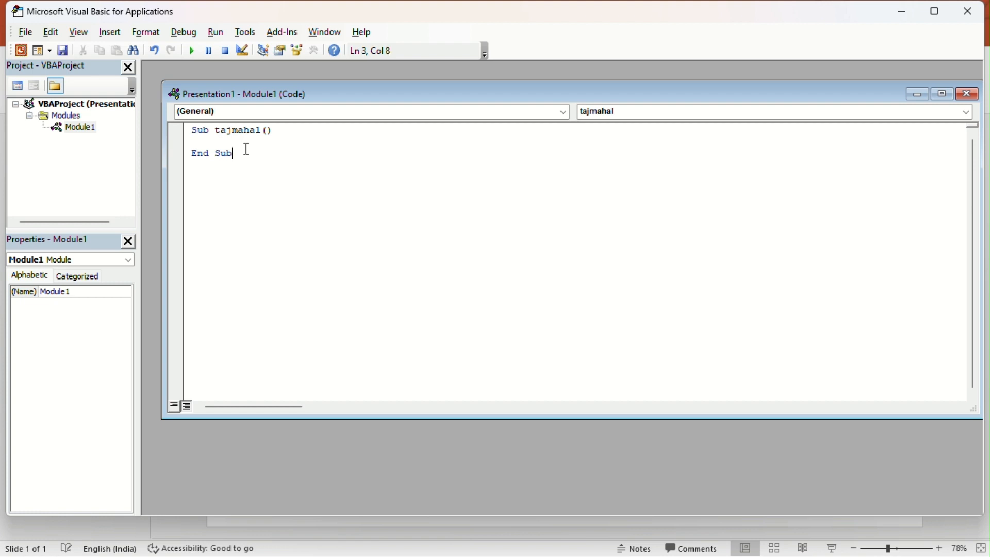
key("ctrl+a")
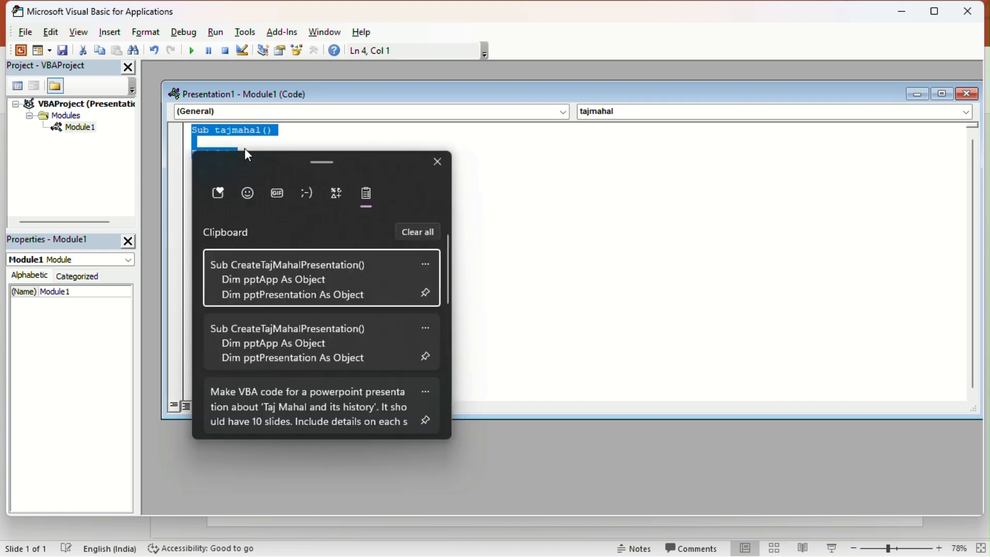
left_click(322, 278)
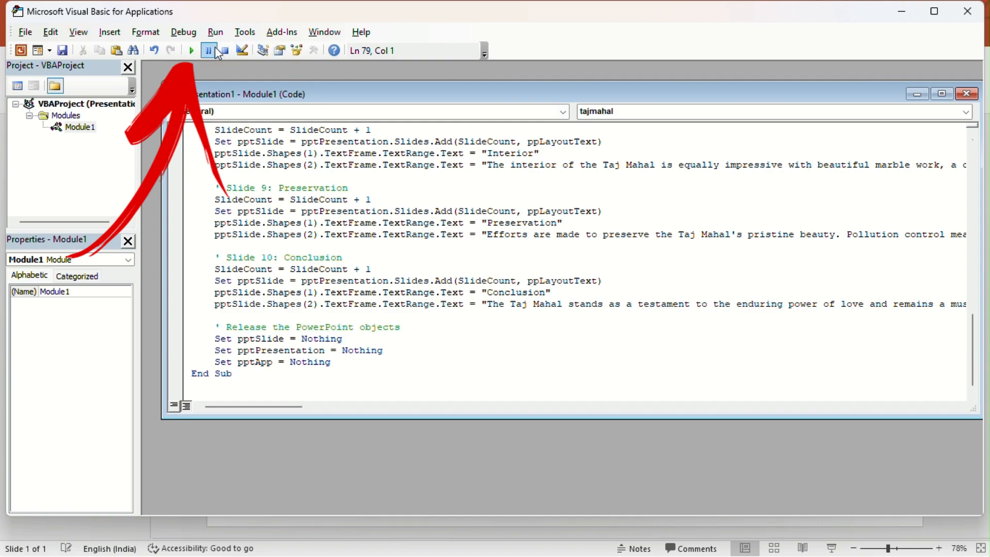
left_click(191, 51)
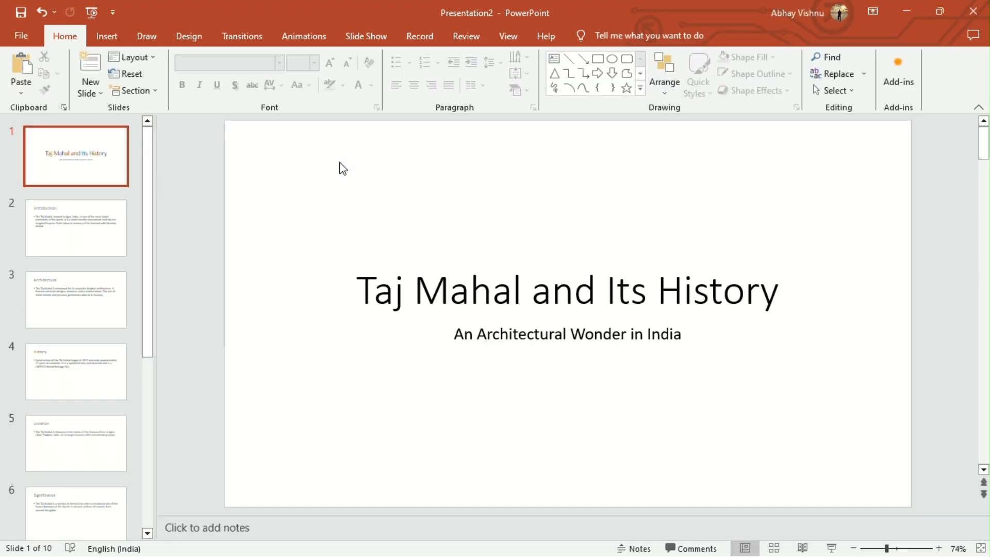
left_click(76, 299)
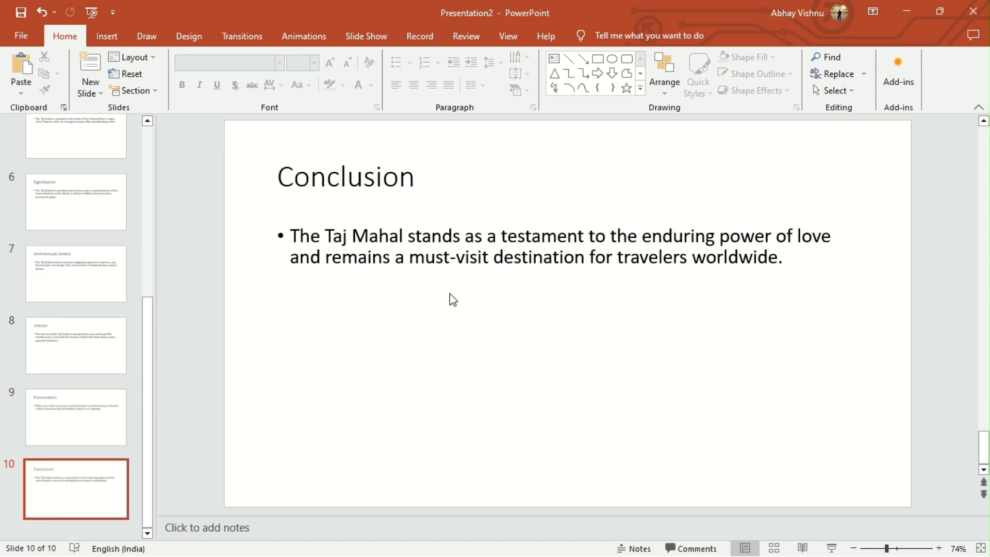
left_click(76, 131)
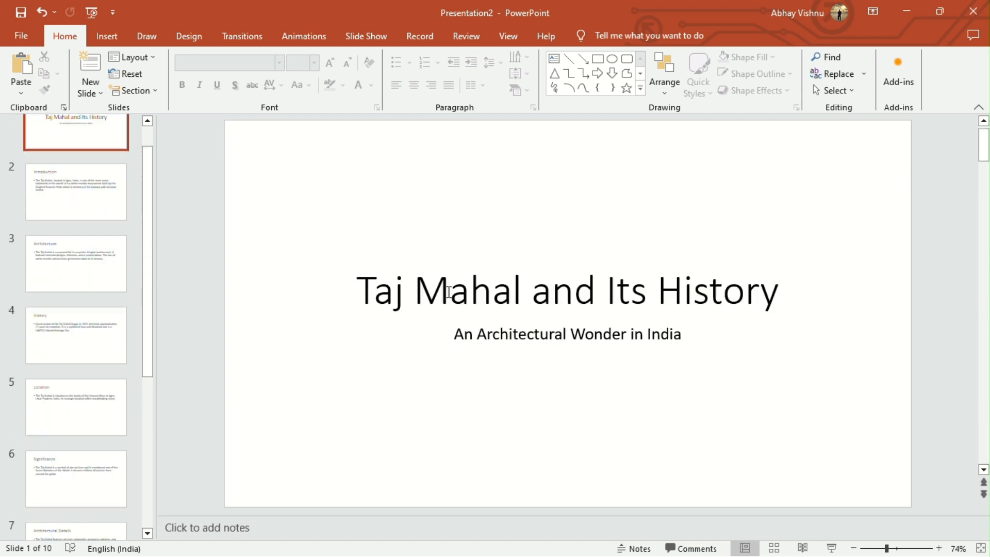